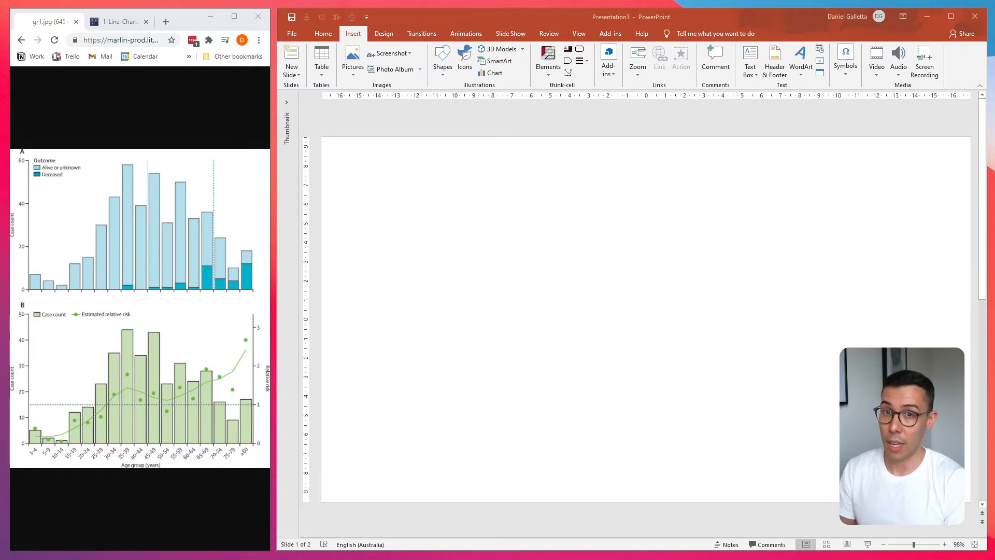
mouse_move(655, 111)
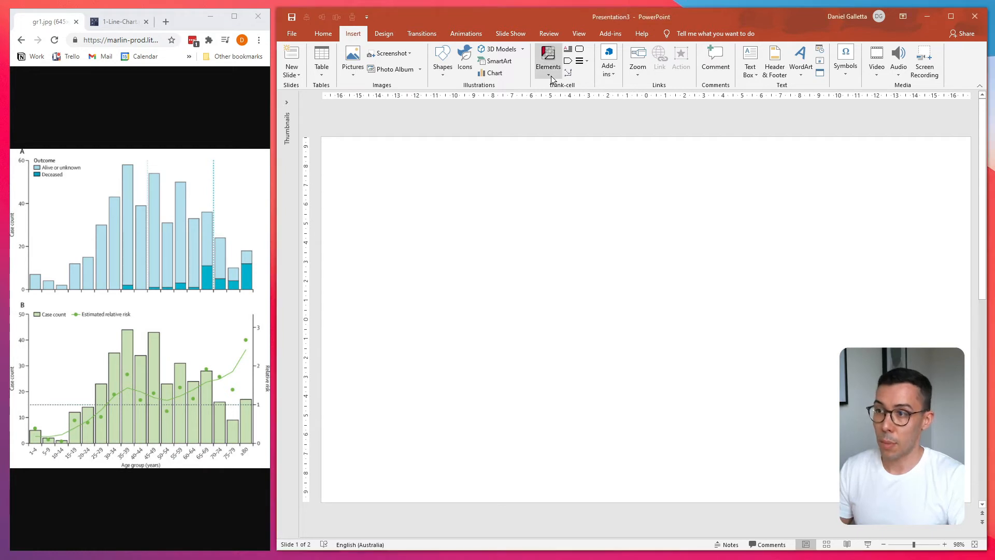
Step: Choose a think-cell Stacked column chart from the Insert Elements gallery
click(547, 60)
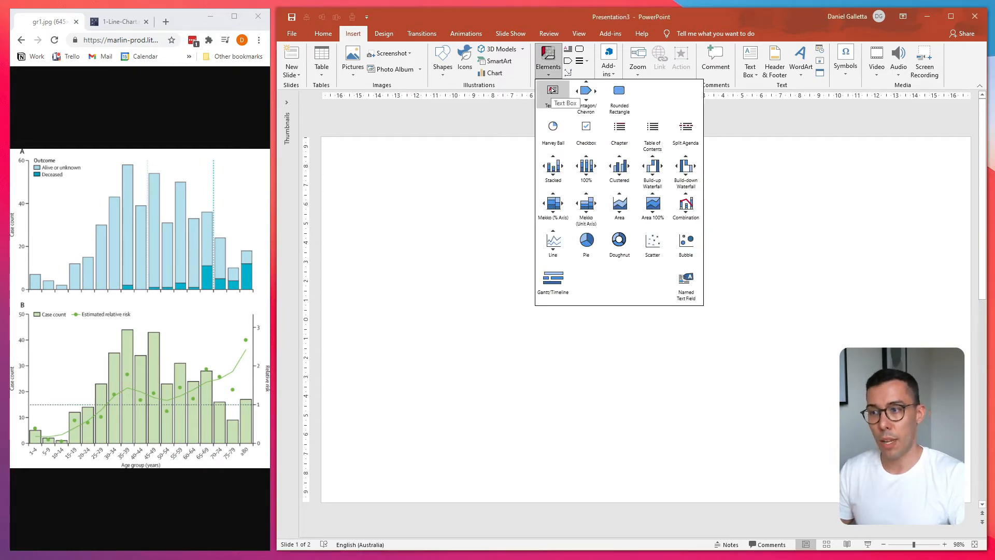
mouse_move(550, 158)
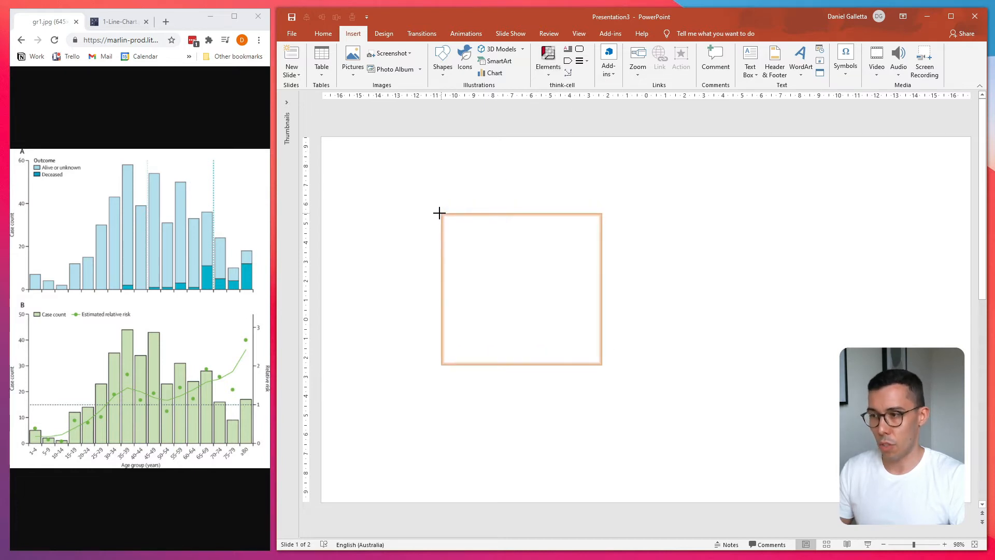
Step: Place the stacked column chart with sample data on slide 1, datasheet open
click(491, 73)
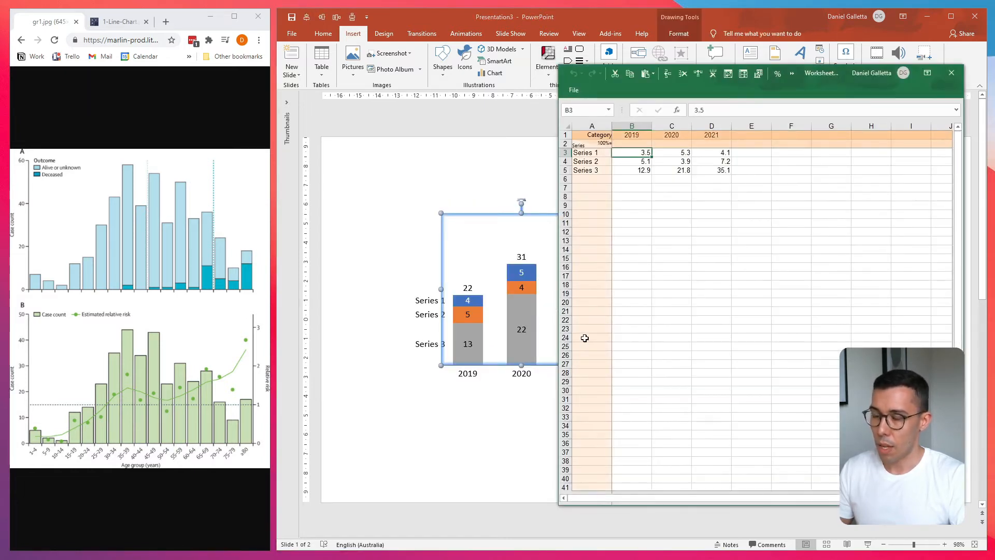
mouse_move(645, 257)
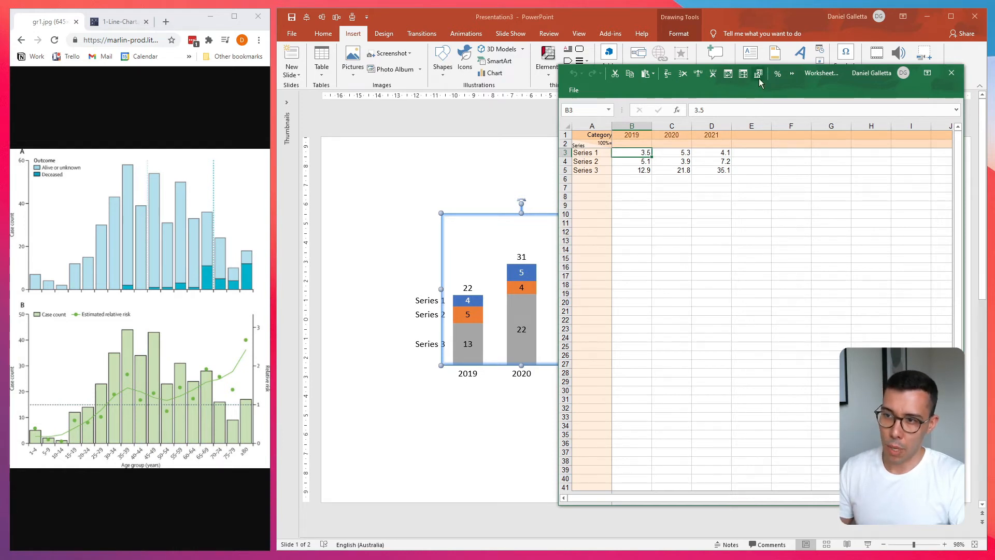
mouse_move(758, 75)
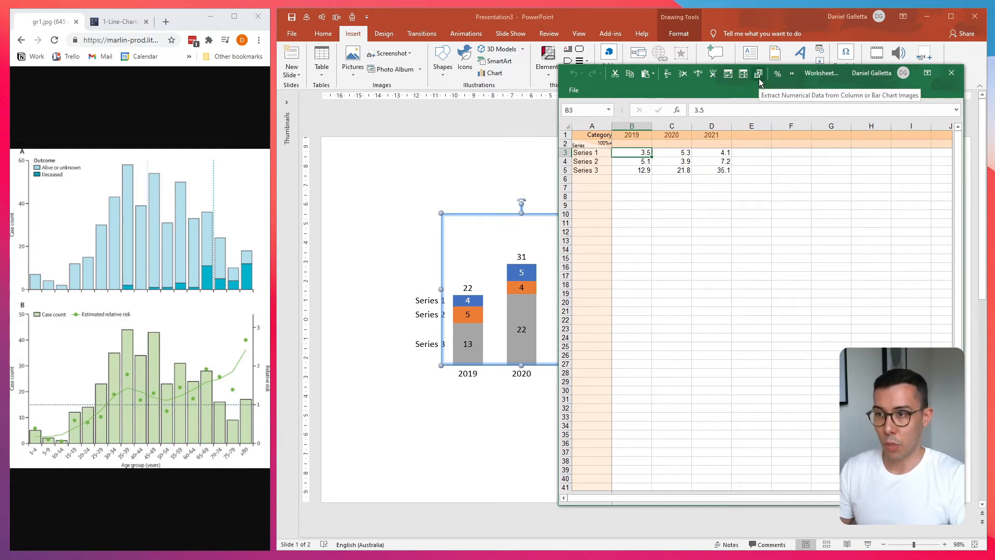
Step: Start Extract Numerical Data and frame the upper bar chart image (chart A)
click(757, 73)
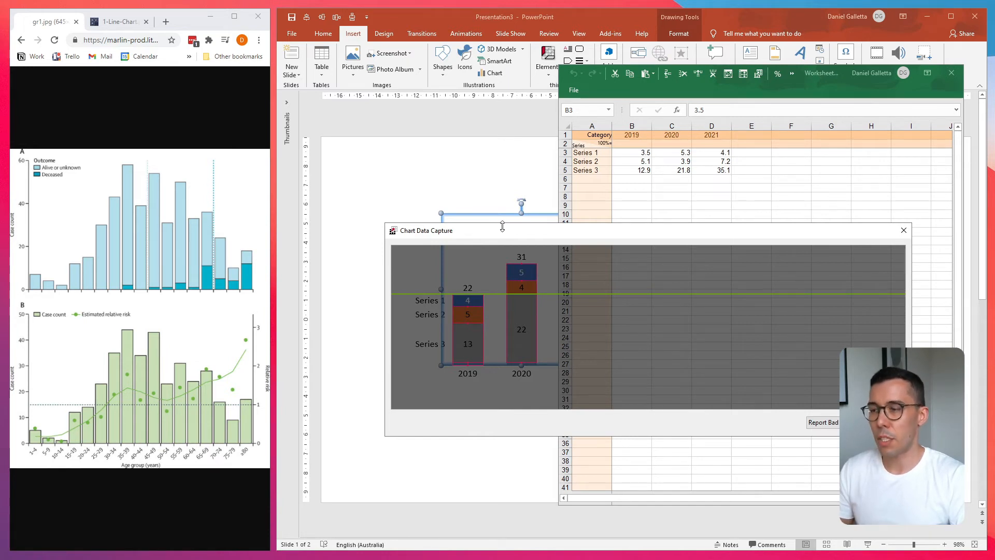
mouse_move(505, 235)
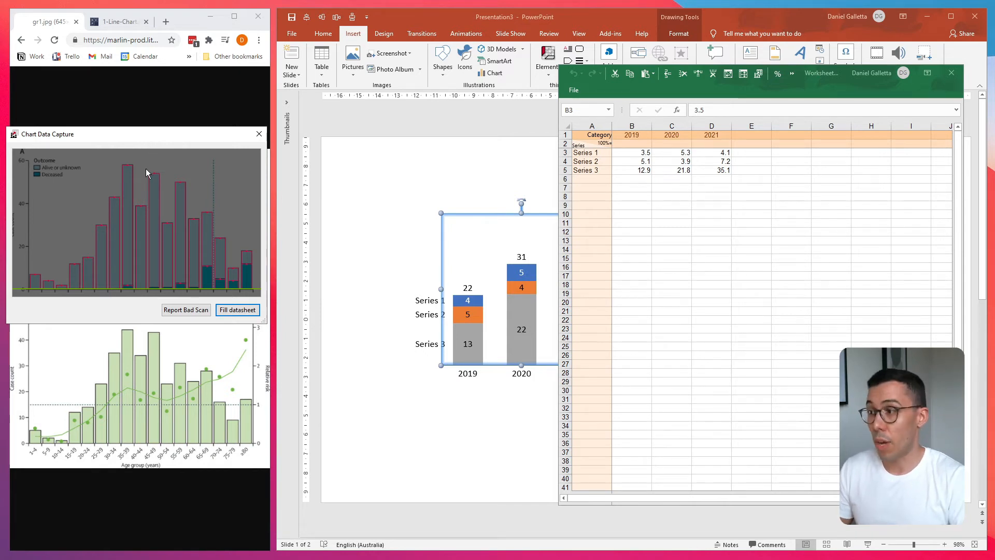
mouse_move(209, 201)
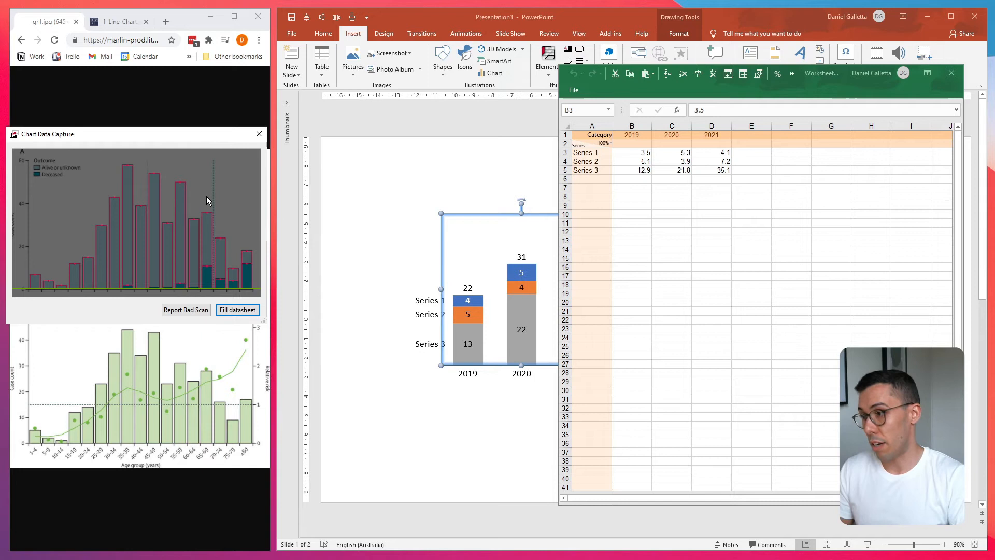
mouse_move(59, 277)
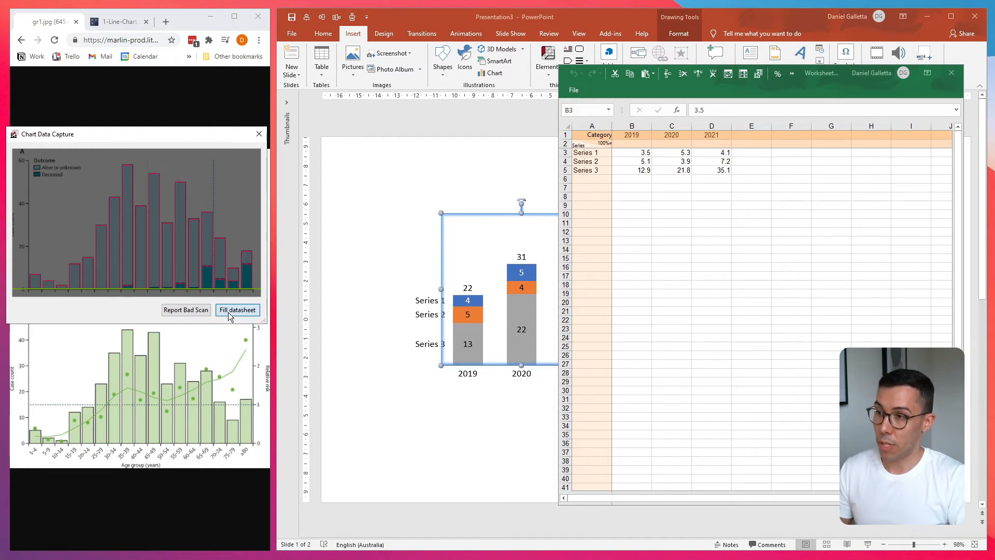
Step: Fill the datasheet with the captured bar values, giving 18 two-series columns, then go to slide 2
click(238, 310)
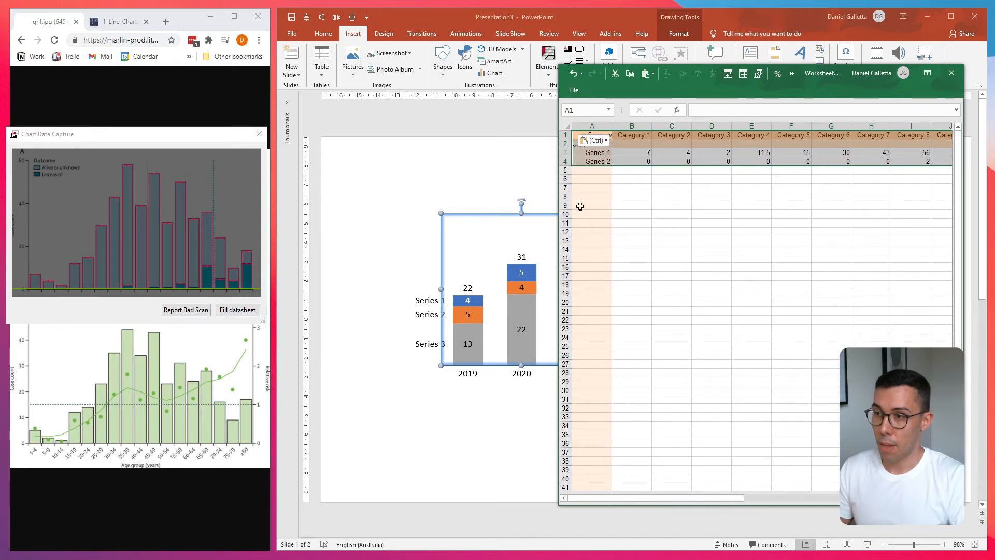
mouse_move(770, 161)
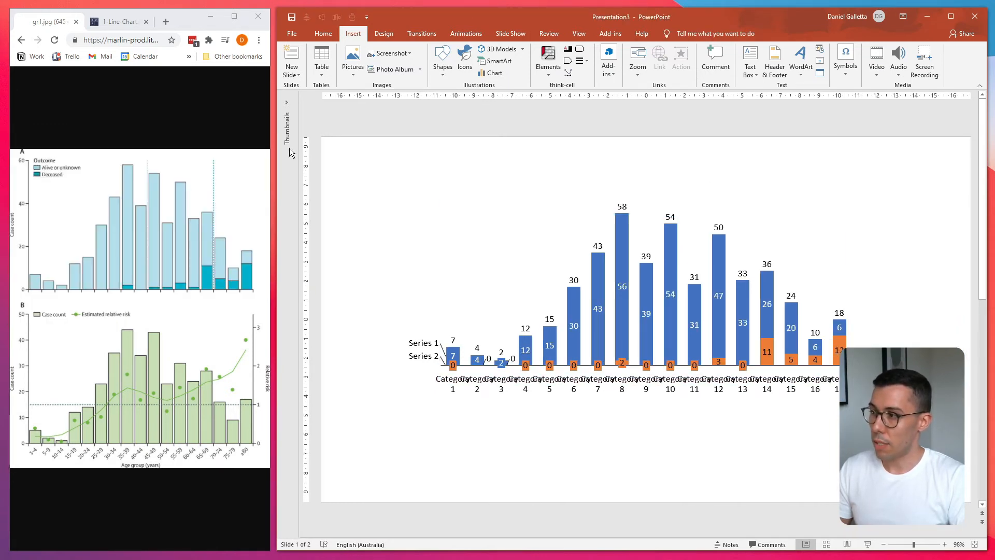
mouse_move(231, 229)
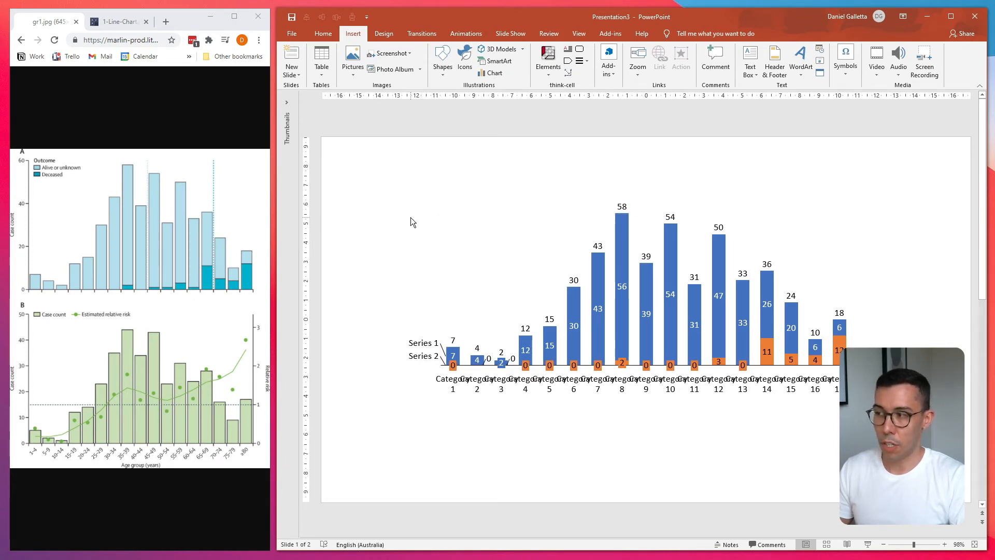
click(577, 238)
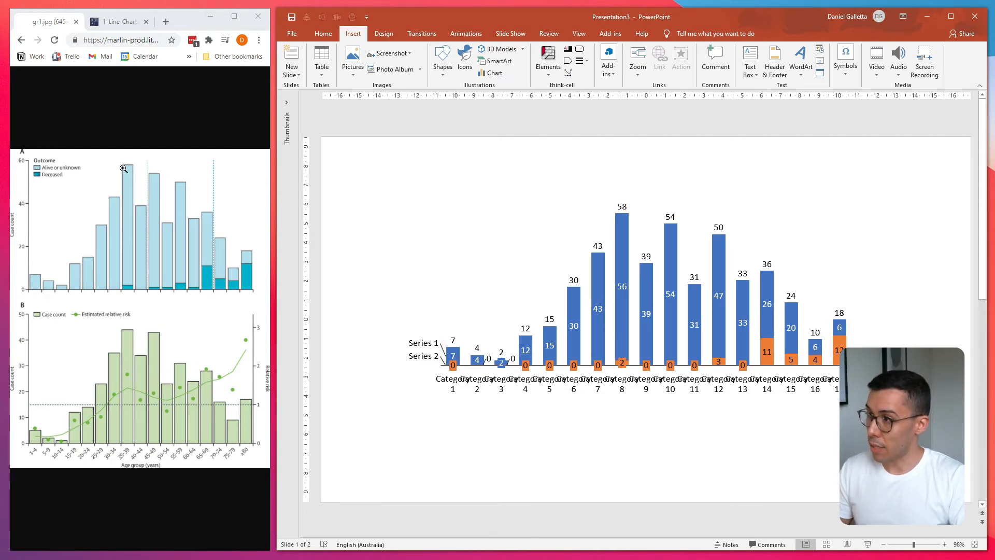
mouse_move(479, 164)
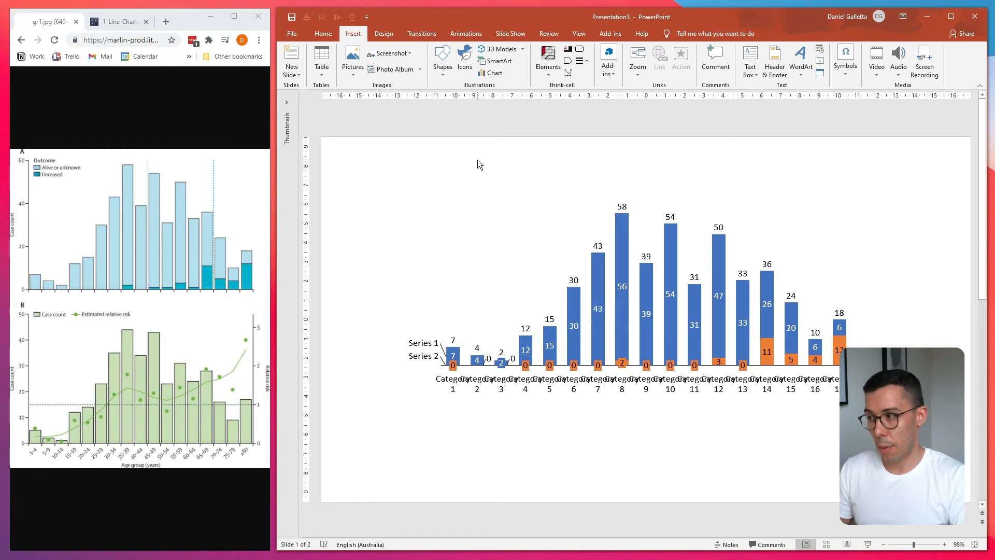
mouse_move(246, 260)
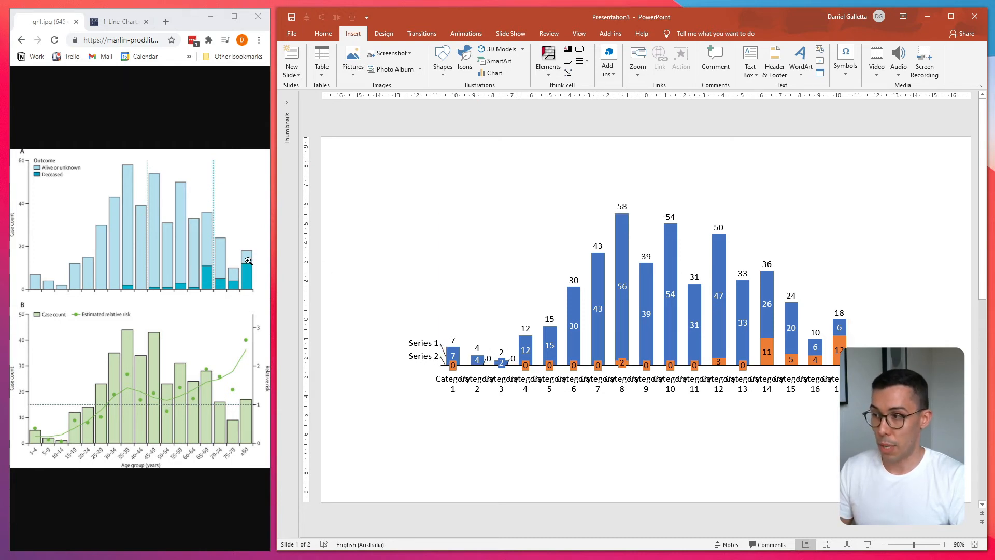
click(424, 355)
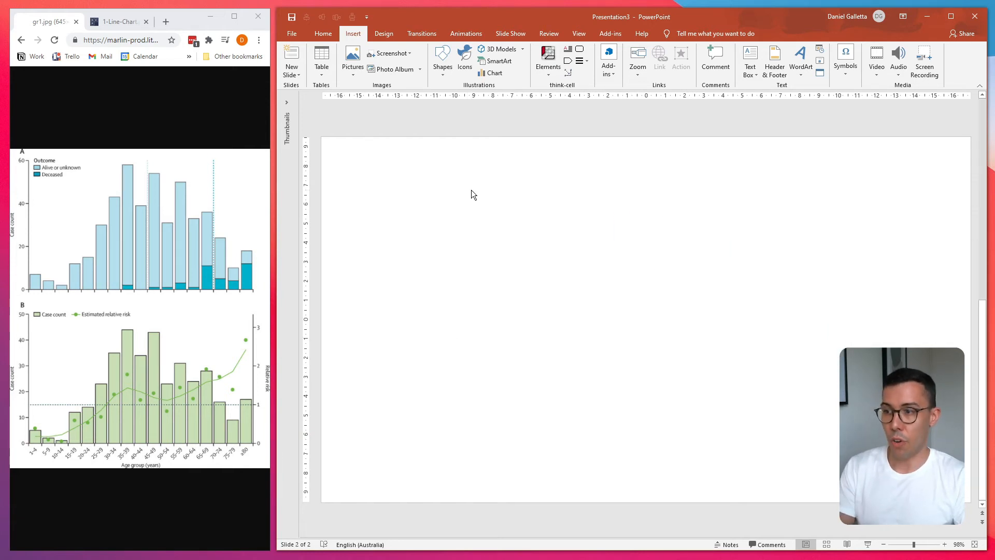
Step: Place a think-cell Line chart with sample 2019–2021 data on slide 2
click(117, 21)
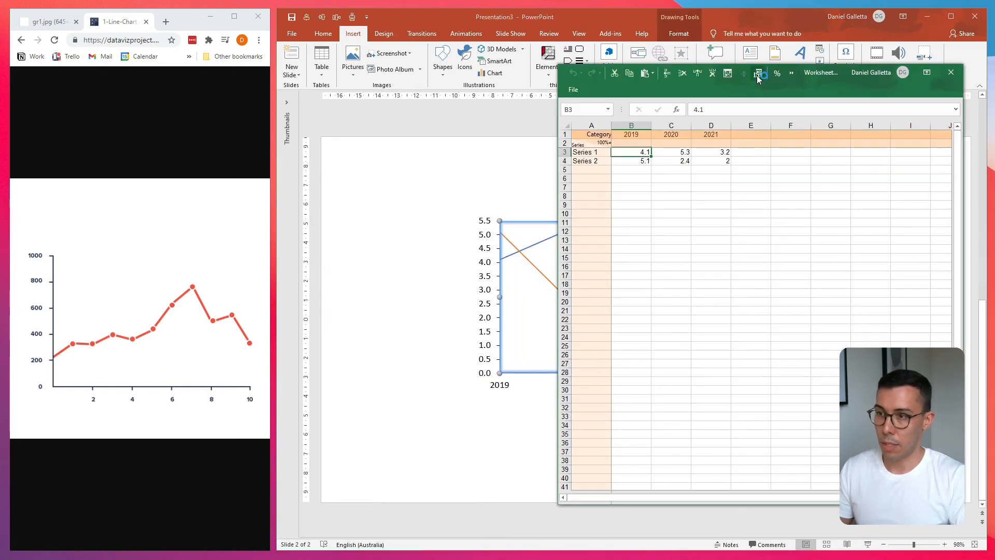
Step: Start Extract Numerical Data and frame the red line chart image
click(759, 73)
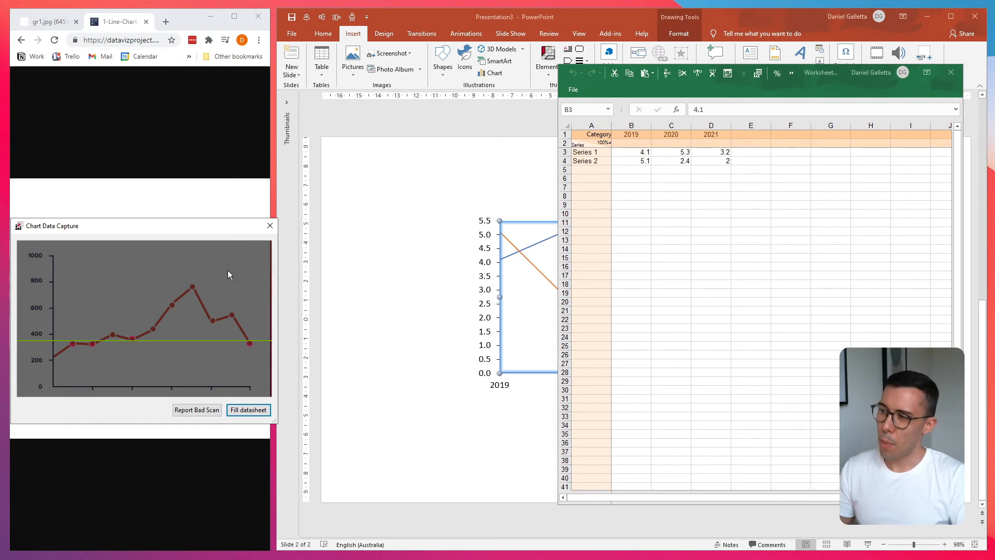
mouse_move(175, 347)
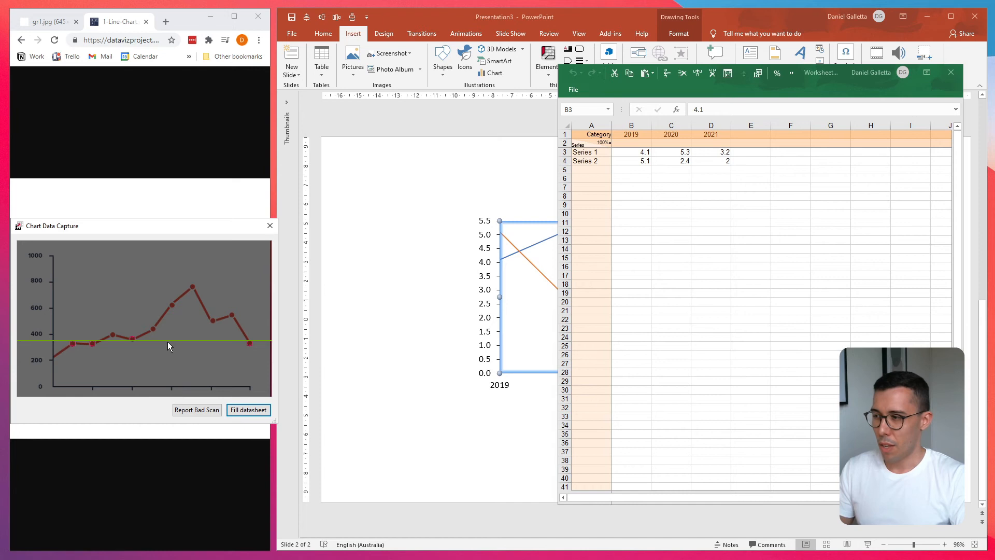
mouse_move(56, 346)
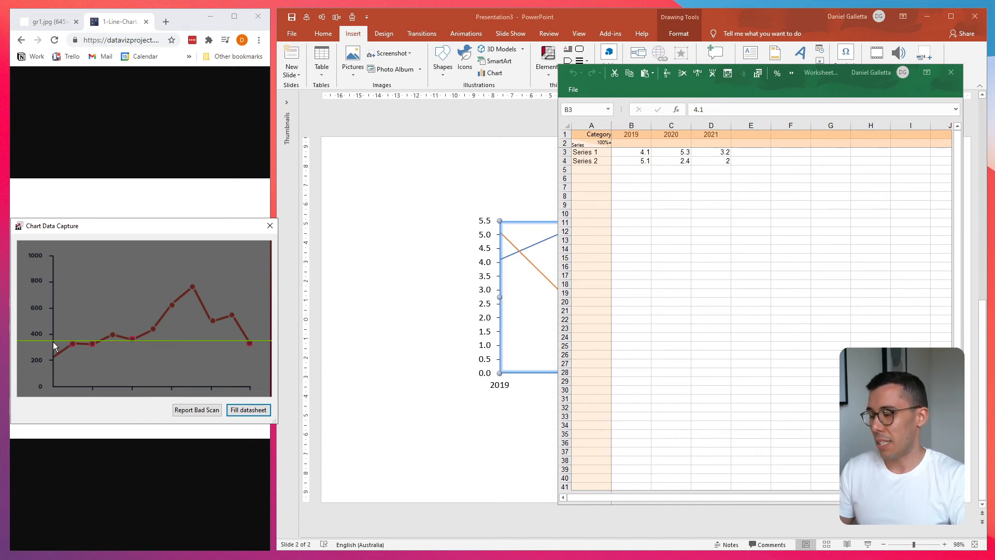
mouse_move(73, 354)
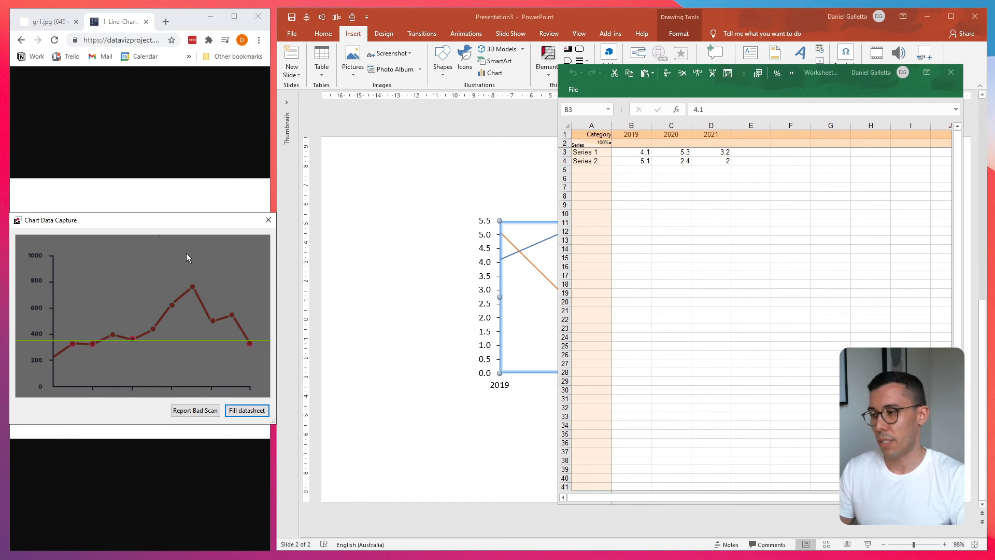
mouse_move(206, 425)
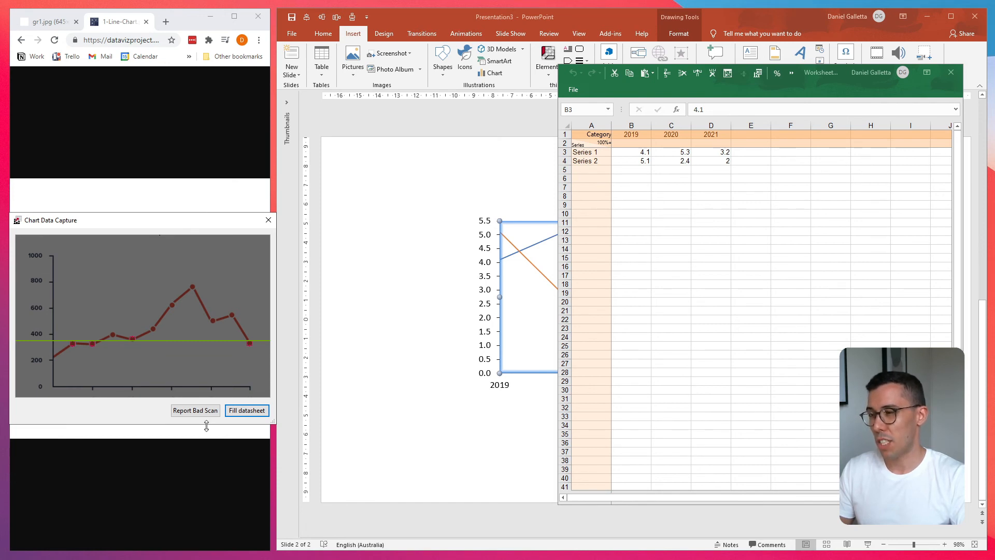
Step: Fill the line chart's datasheet from the capture, yielding four points 305, 305, 380, 305
click(246, 410)
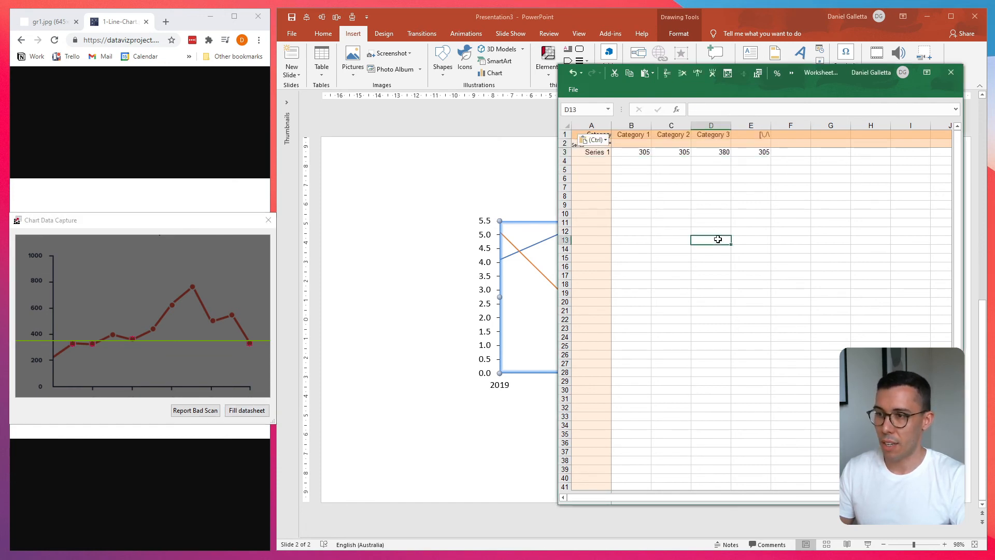
click(950, 72)
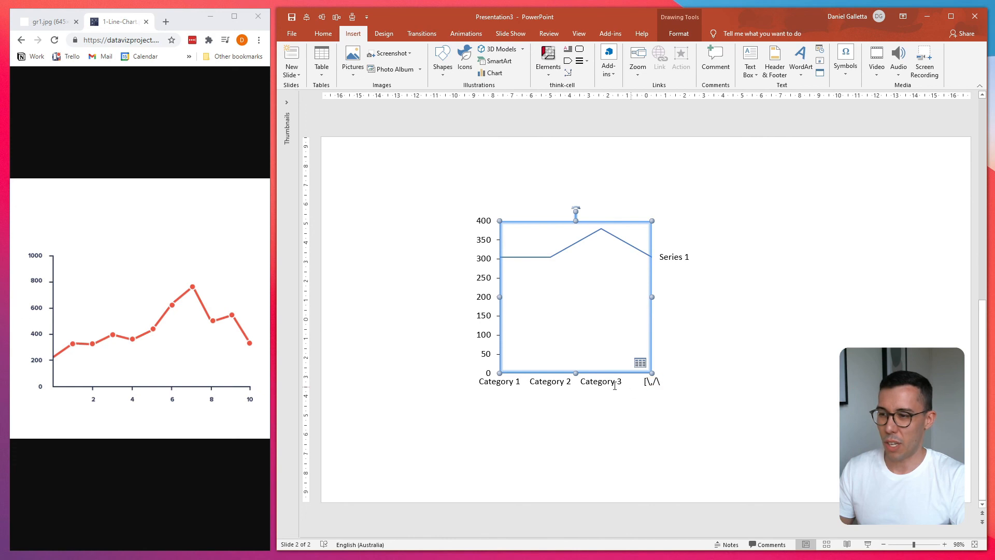
mouse_move(765, 373)
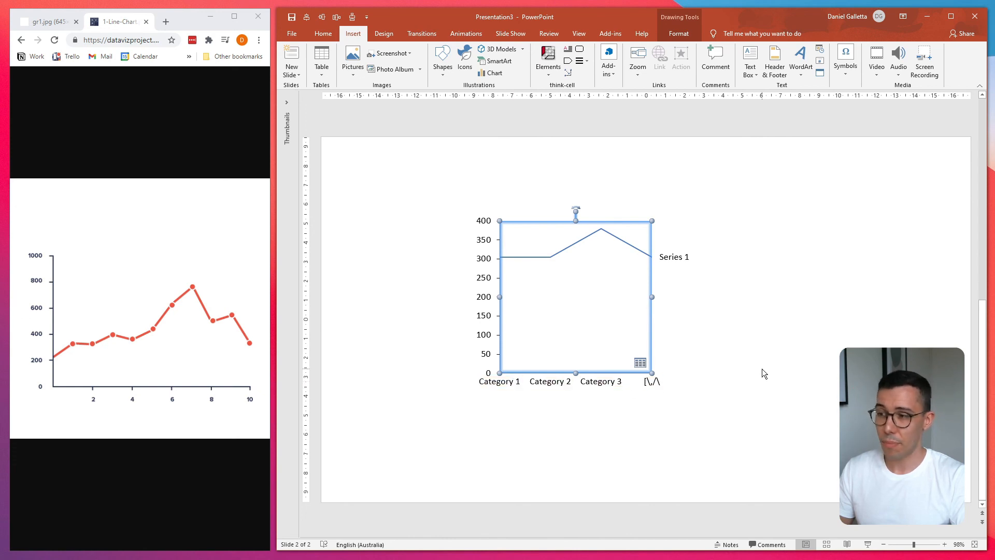